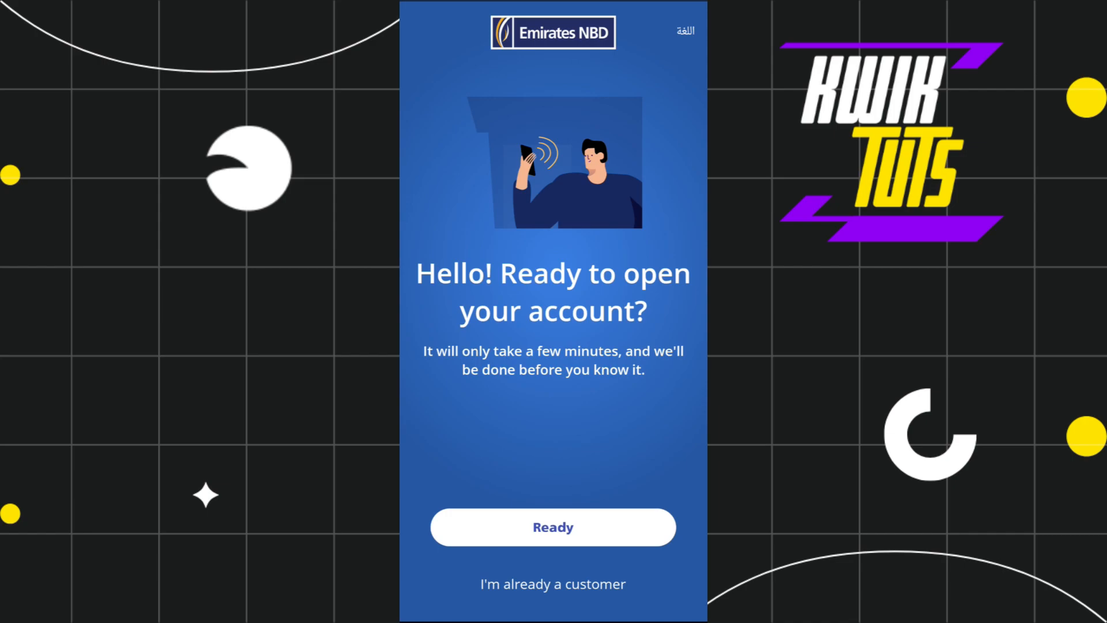
- Continue as an existing customer and proceed to Secure Login
left_click(552, 584)
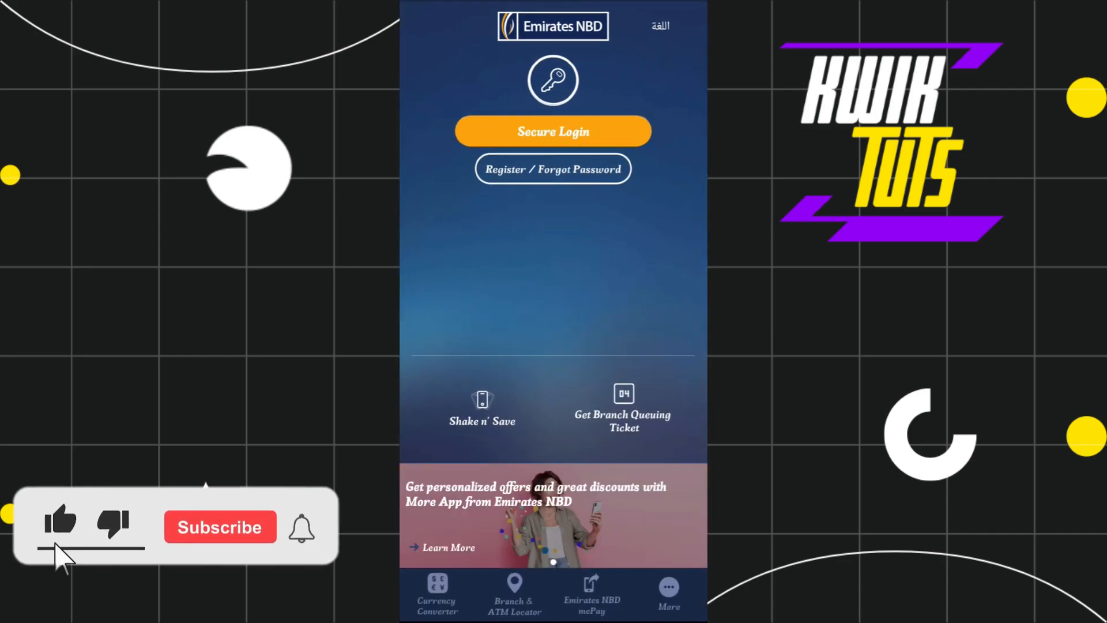
left_click(221, 528)
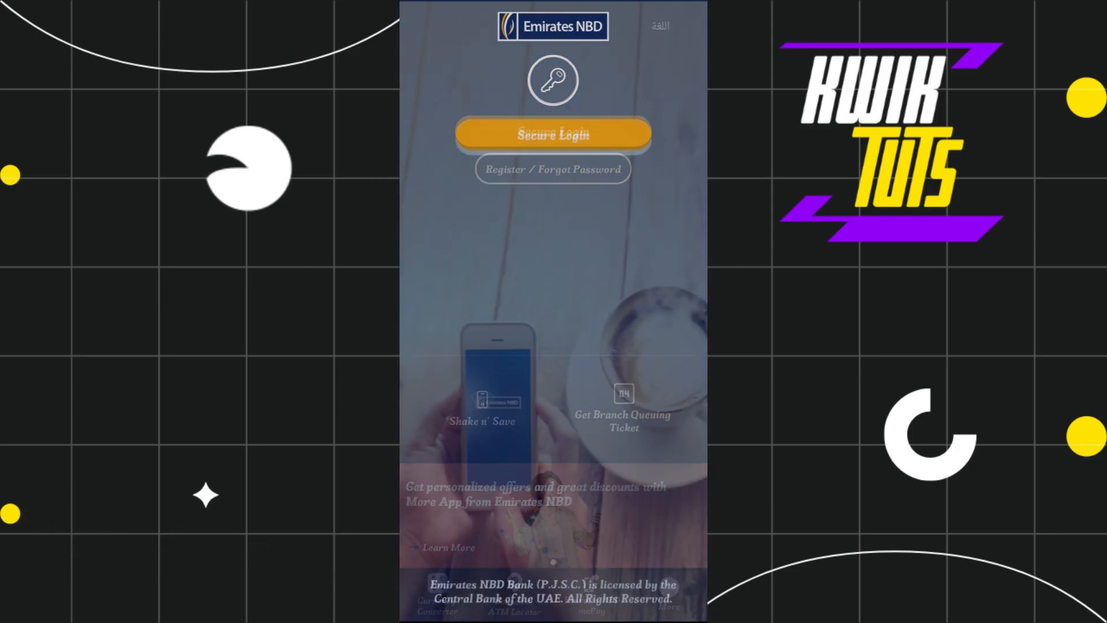
- Go to the Forgot Username/Password/Secret Questions recovery page from the login screen
left_click(553, 134)
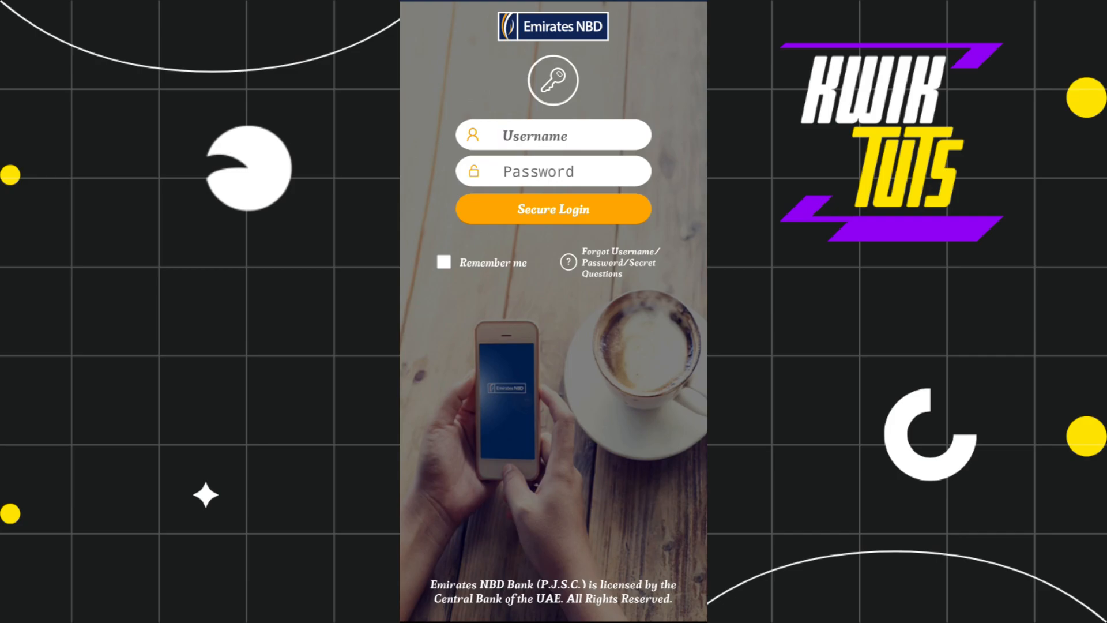
left_click(554, 209)
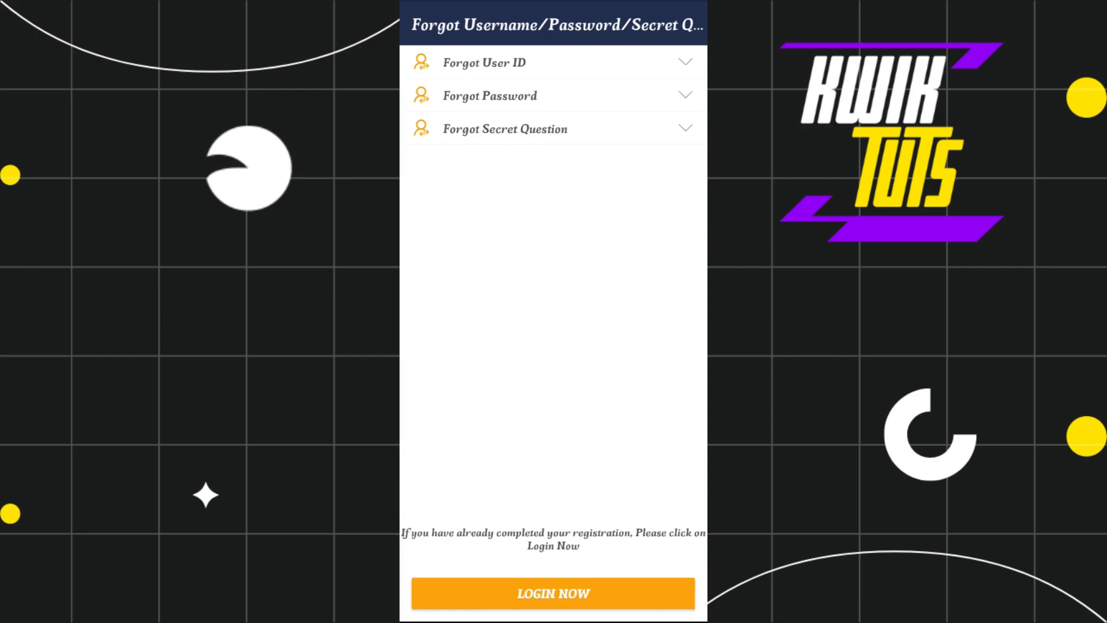
- Choose Forgot Password, then Get Password with Account Number to reach the Enter Details step
left_click(490, 95)
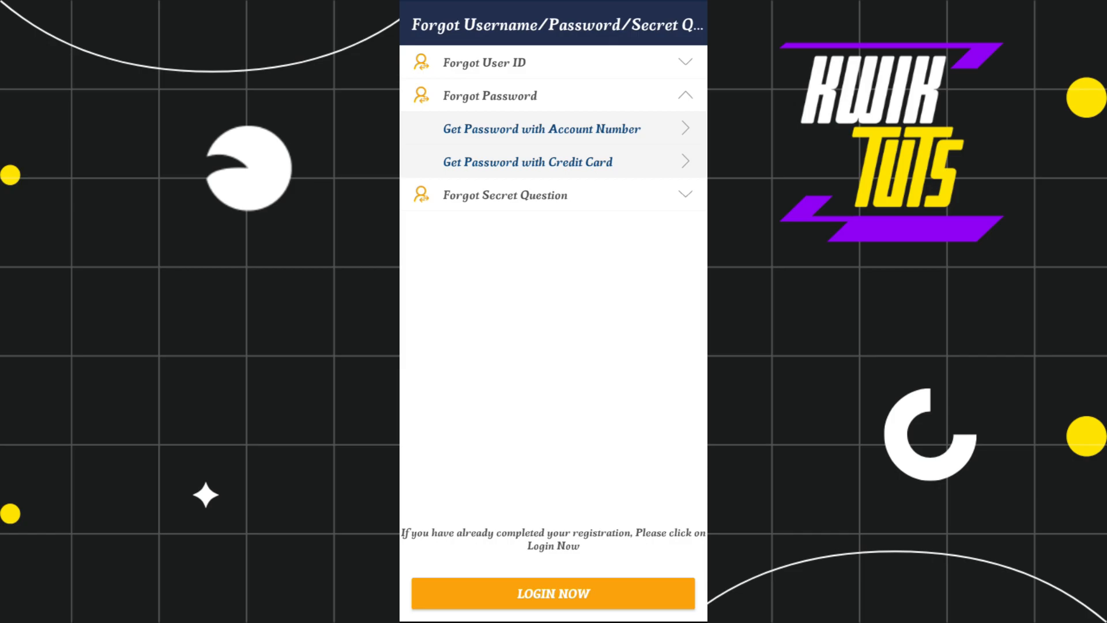
left_click(542, 129)
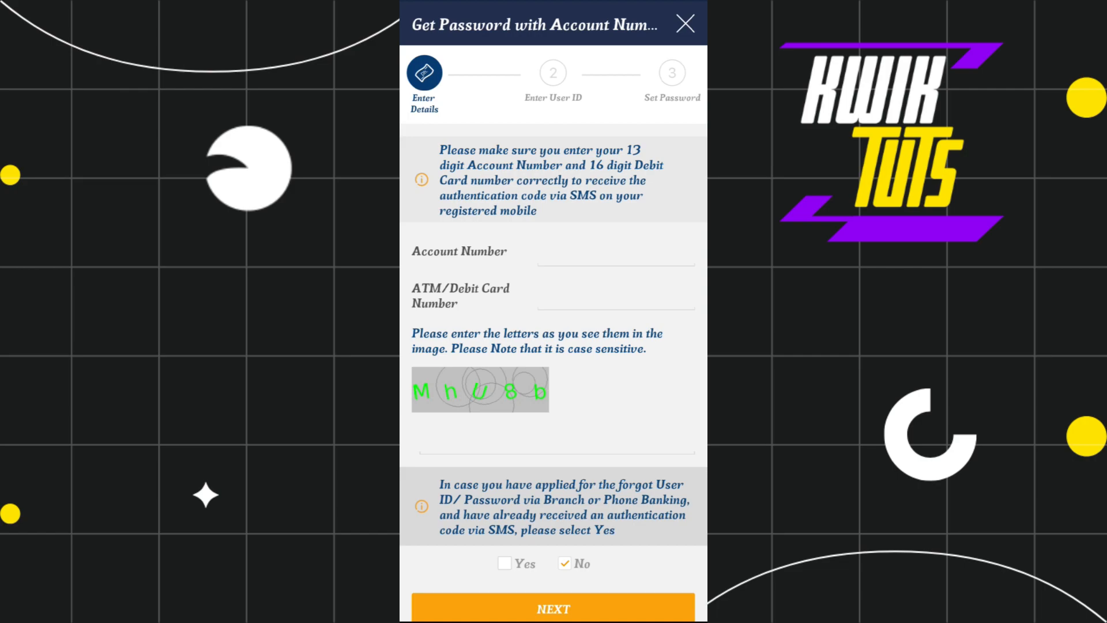
scroll("down", 3)
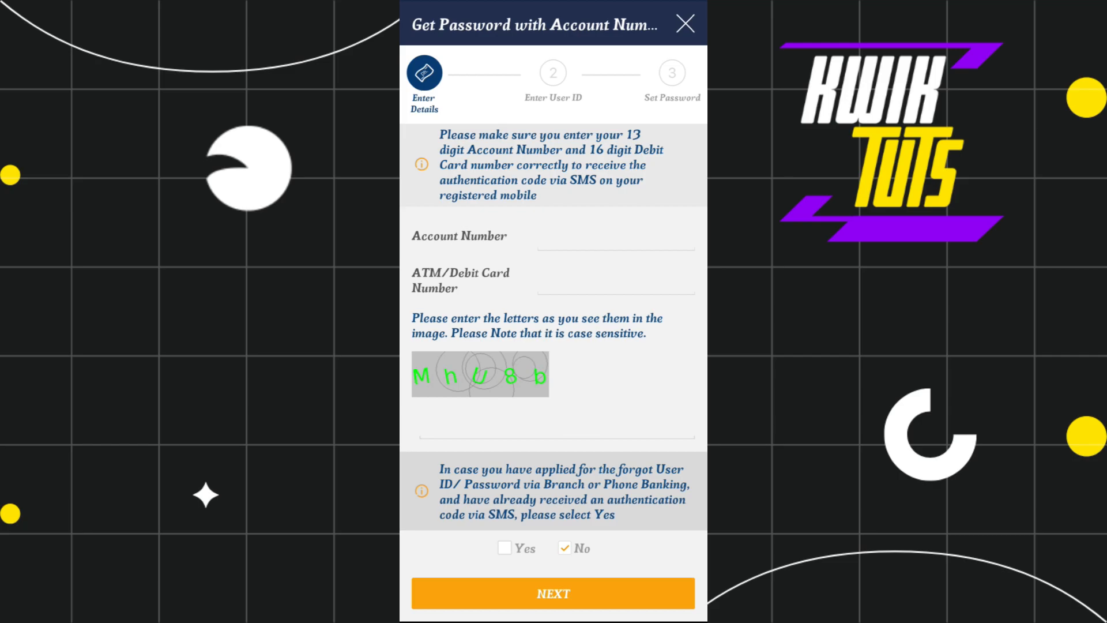
- Cancel the password recovery, confirm YES, and return to the Username and Password login
left_click(688, 26)
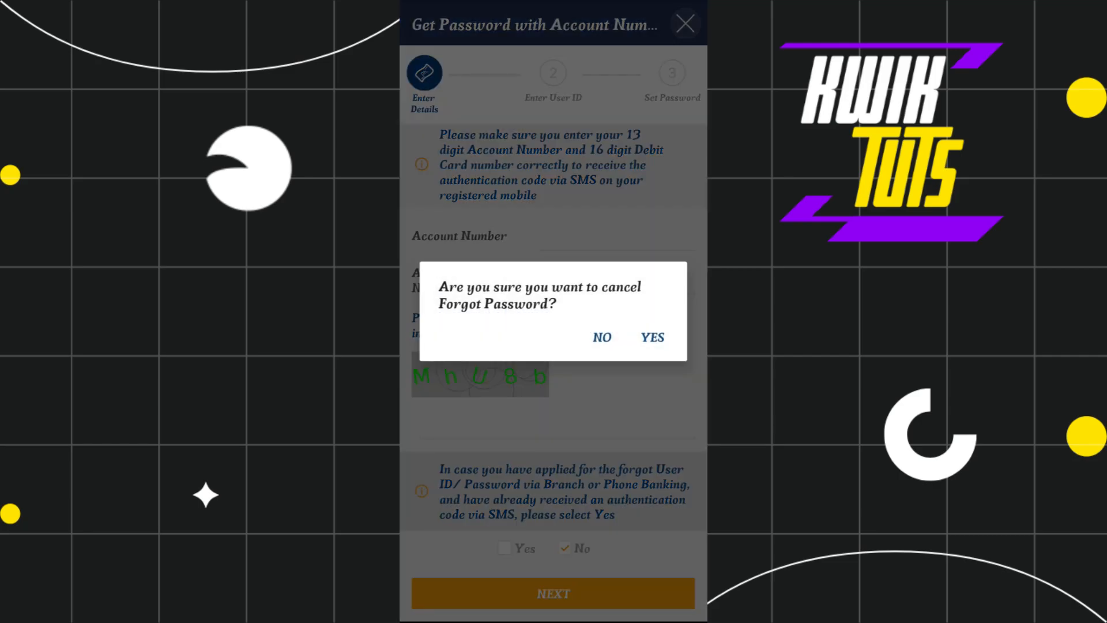
left_click(653, 337)
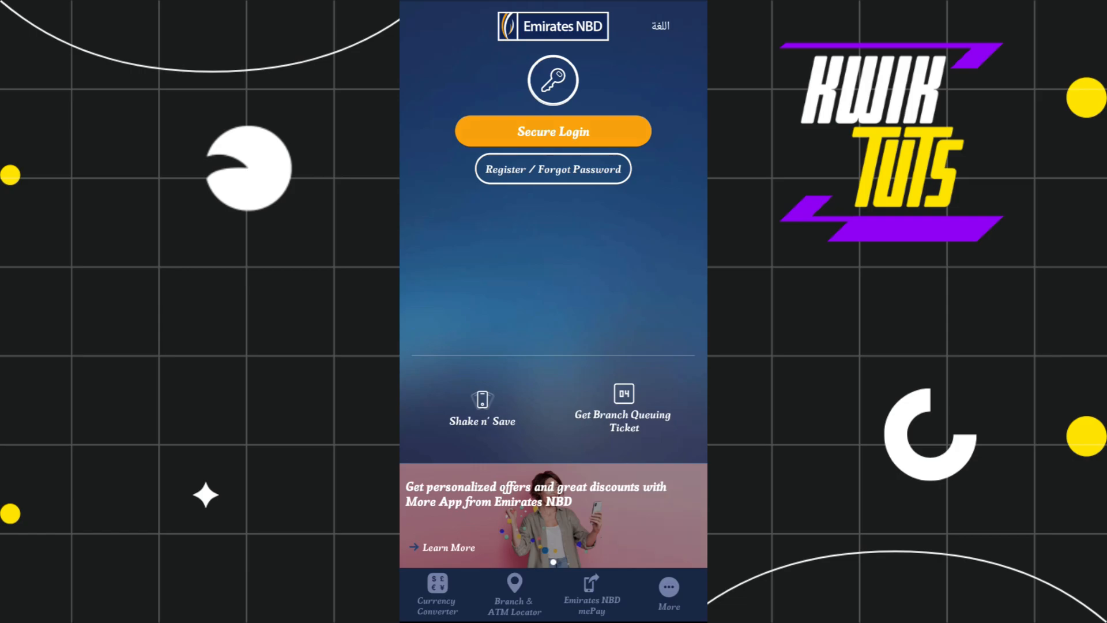
left_click(552, 130)
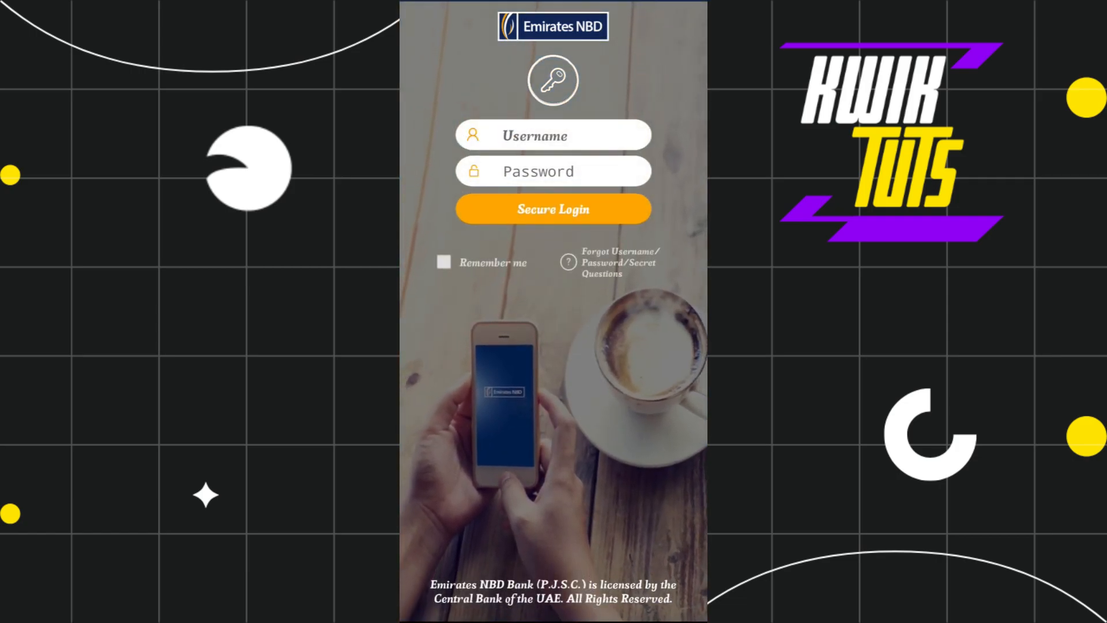